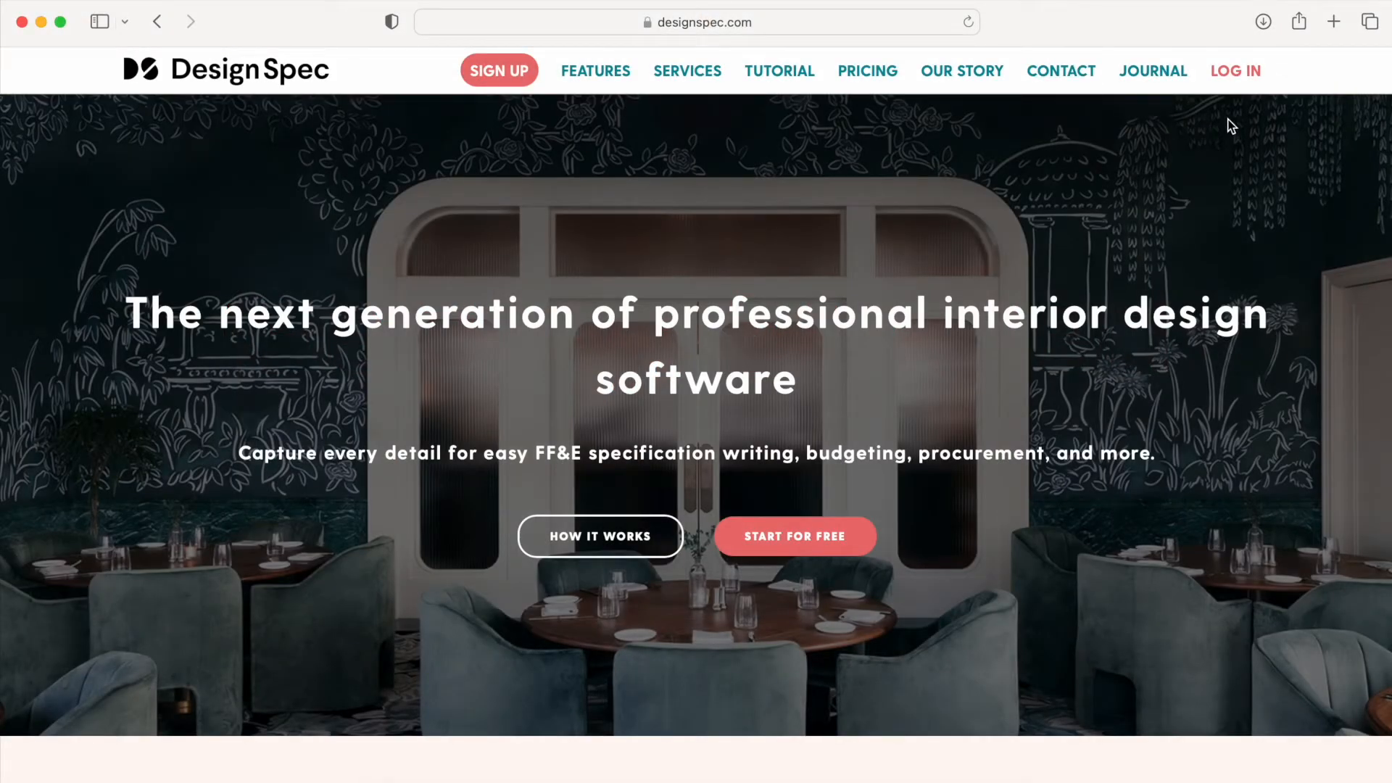
Step: Go to the sign-in page and begin entering the account email and password
left_click(1234, 71)
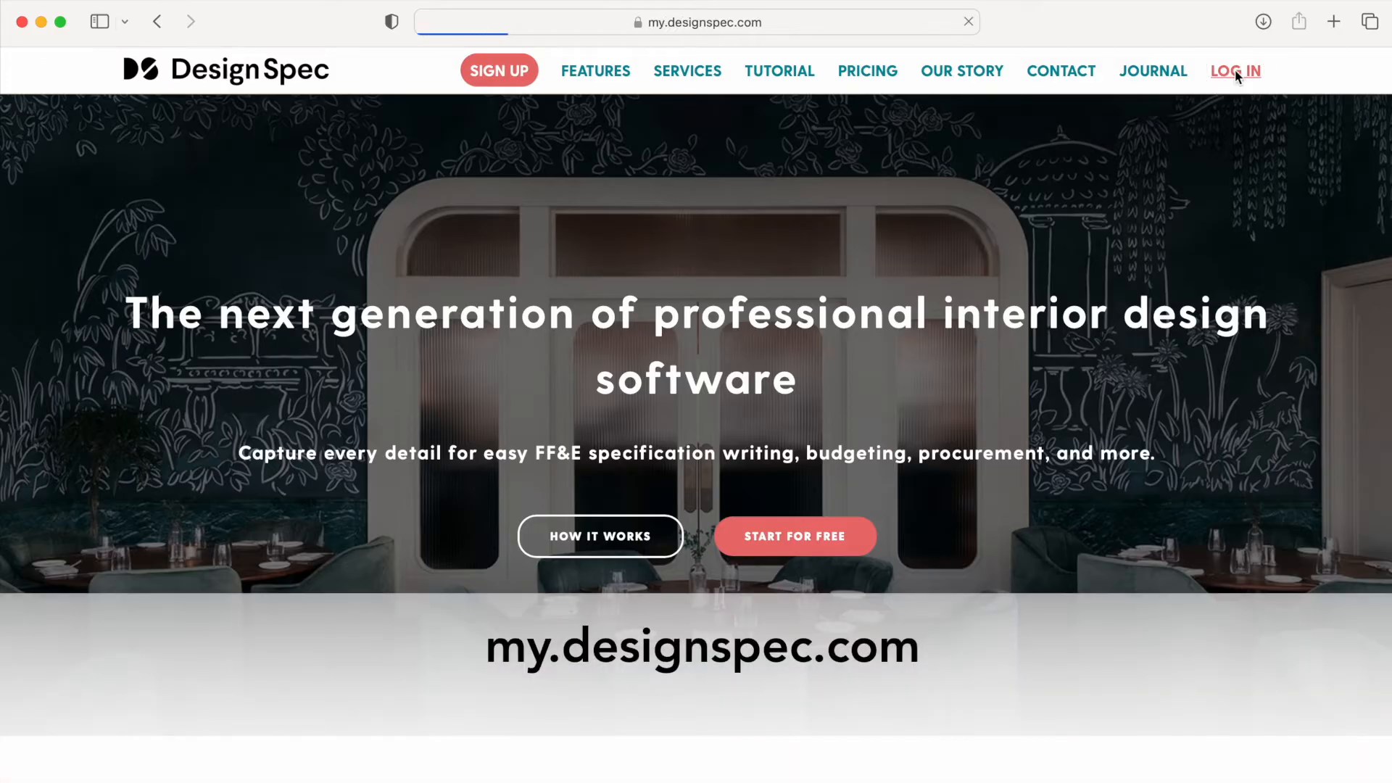
left_click(1234, 71)
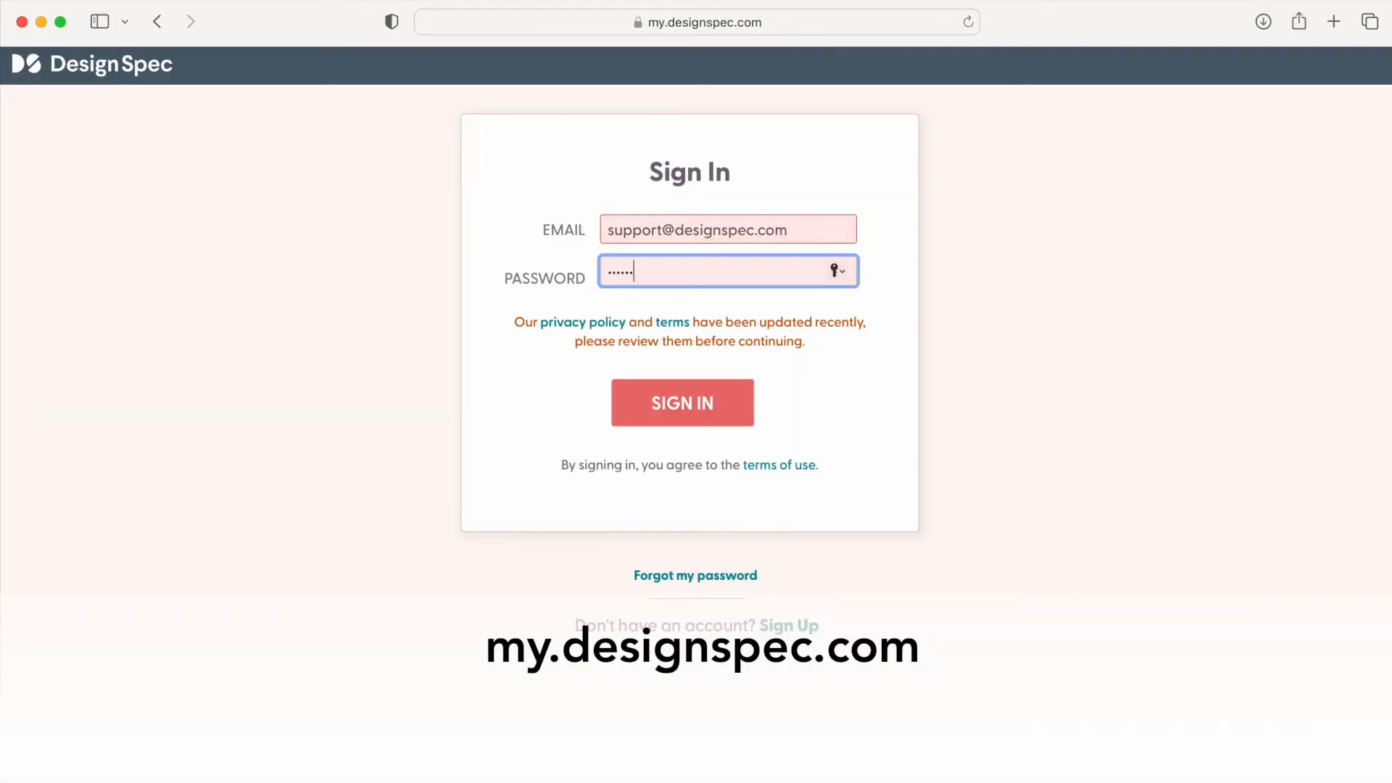
Step: Sign in and land on the DS University dashboard with the Sample Hotel Project activity
left_click(682, 401)
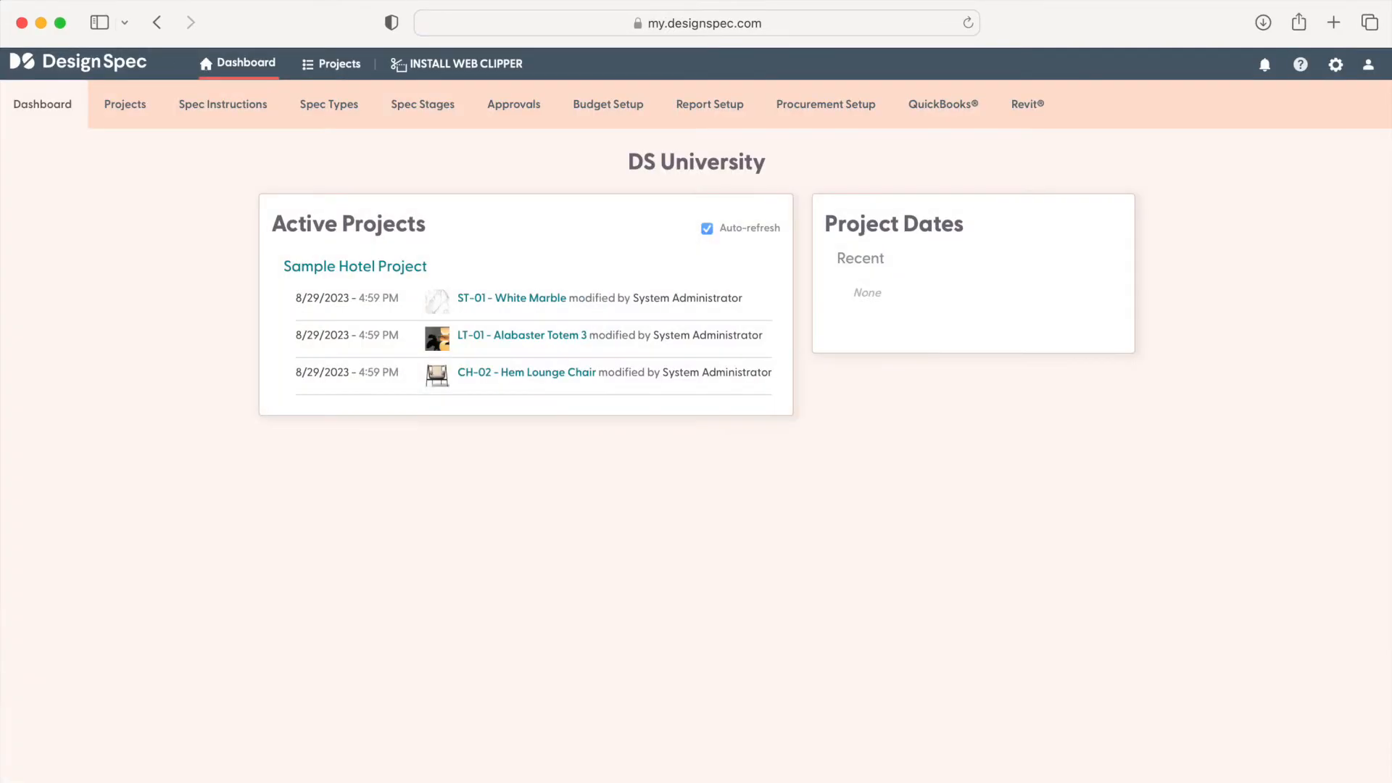
mouse_move(129, 235)
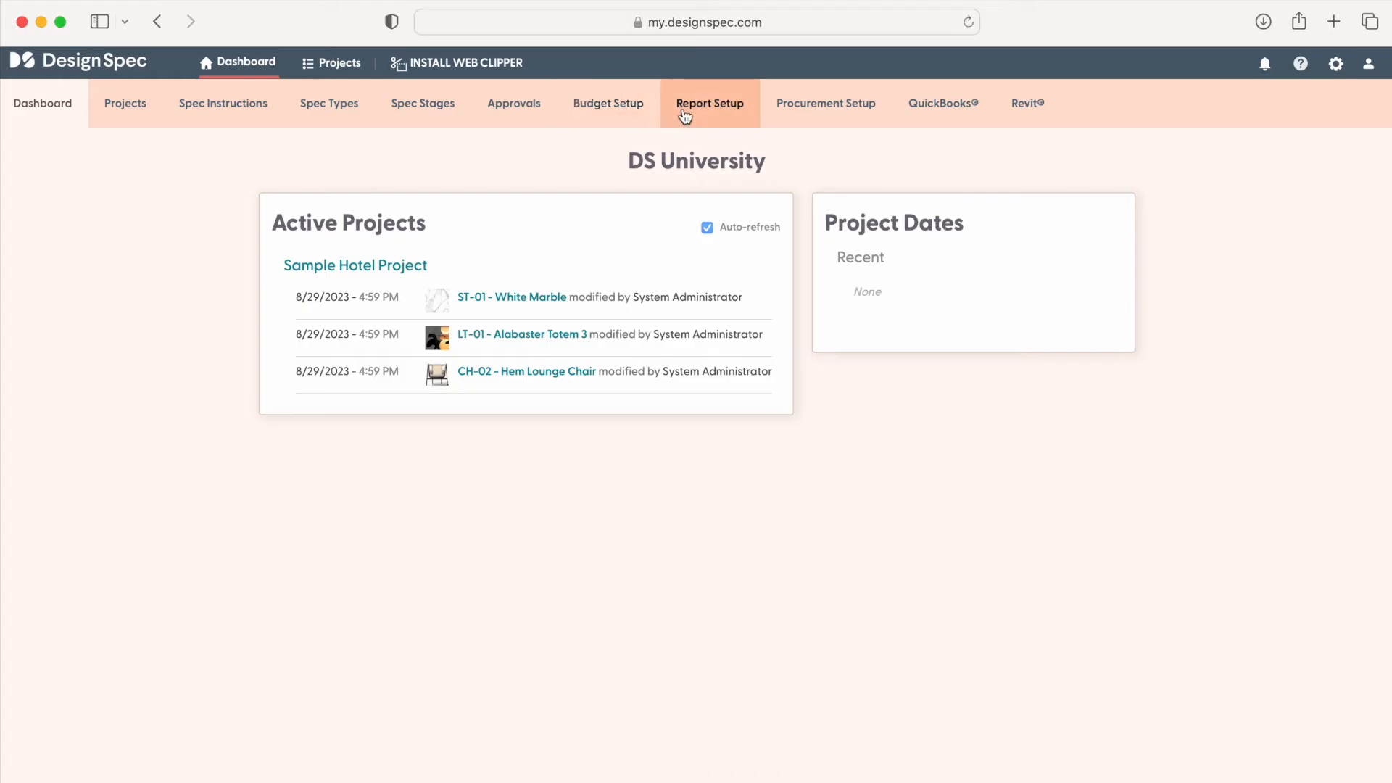
mouse_move(760, 116)
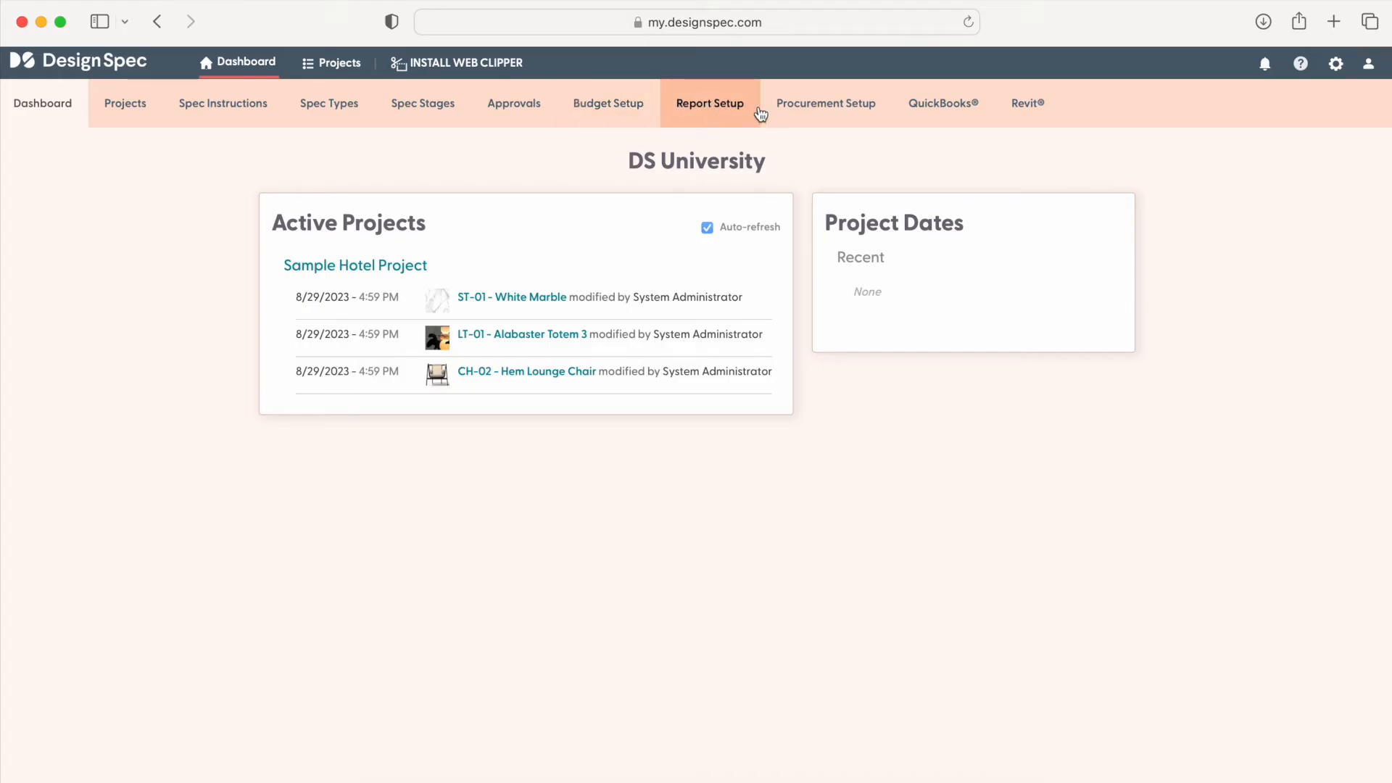
mouse_move(954, 157)
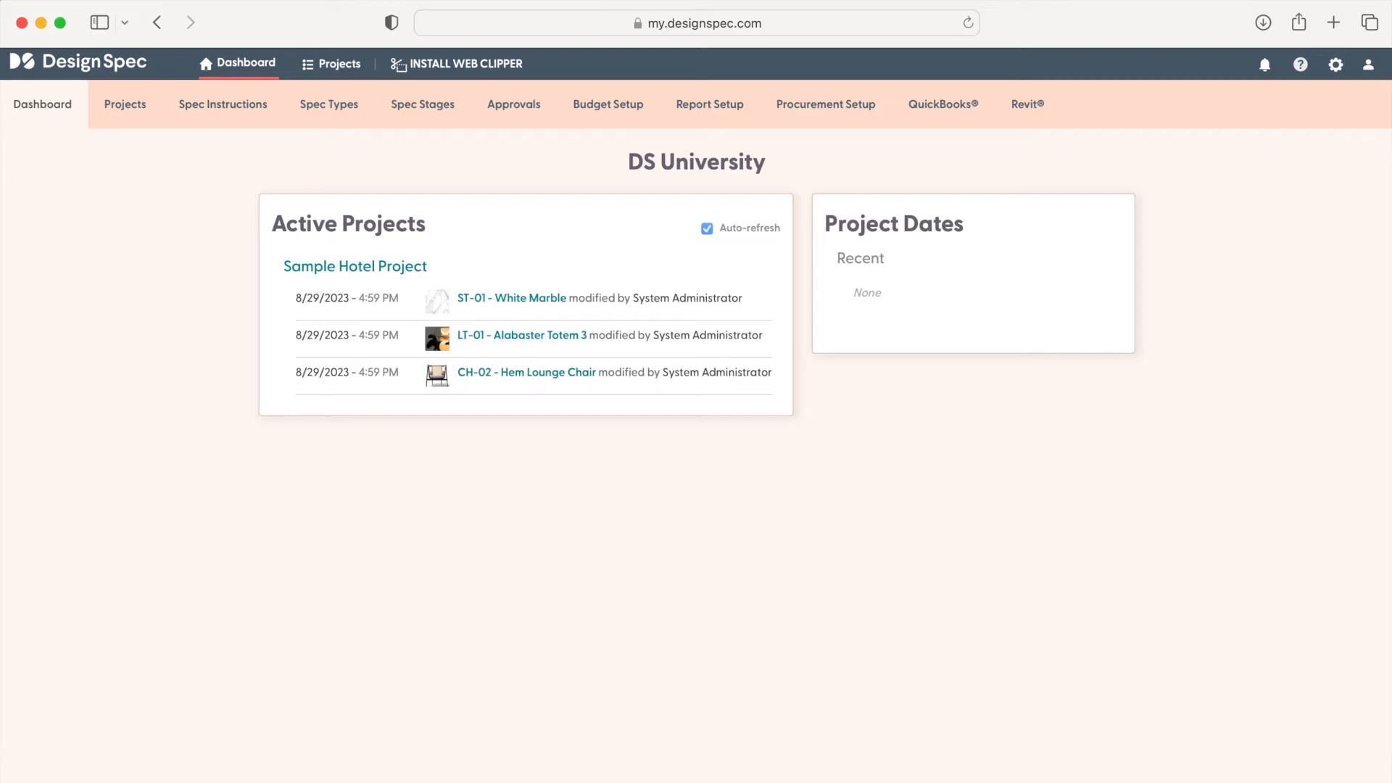
mouse_move(113, 251)
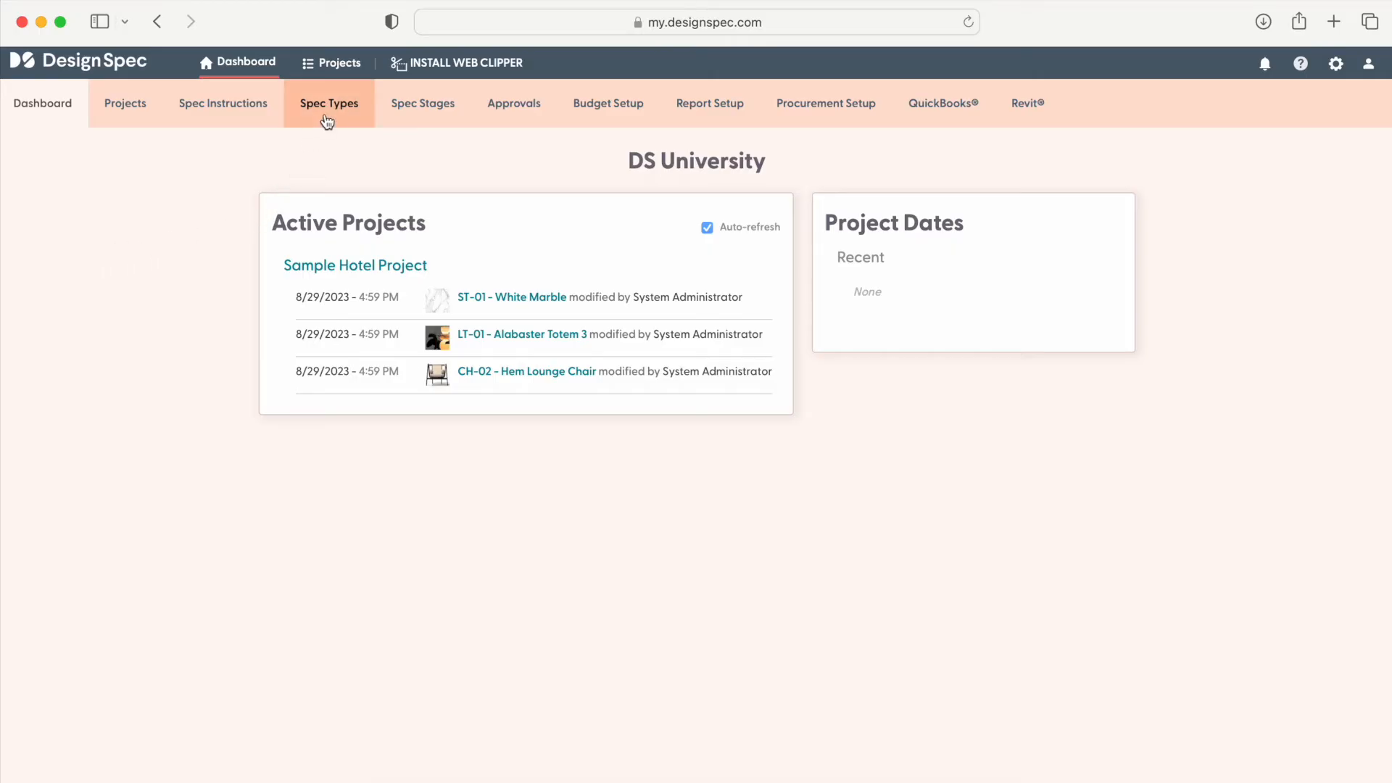
Step: Review the Banquette spec type in Spec Types, then start a blank new spec type
left_click(329, 102)
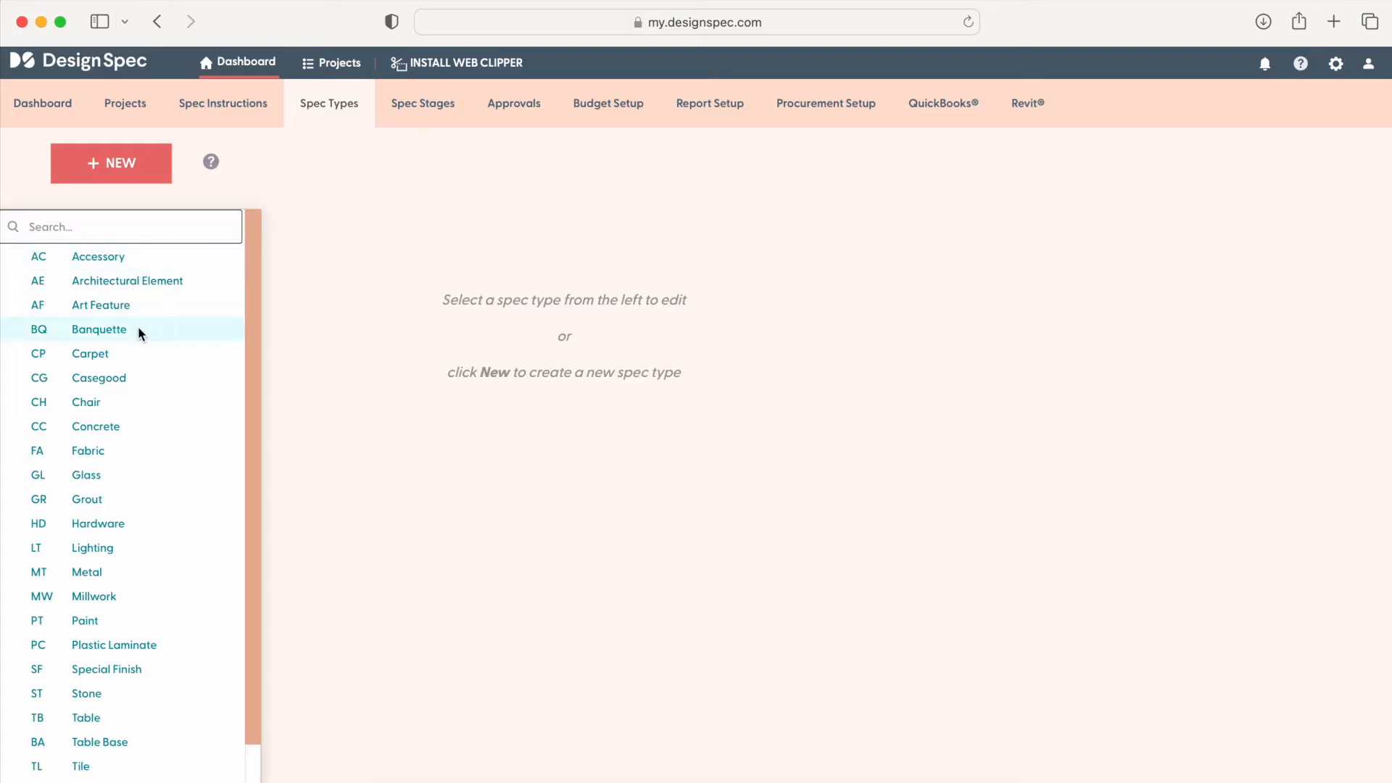
left_click(100, 329)
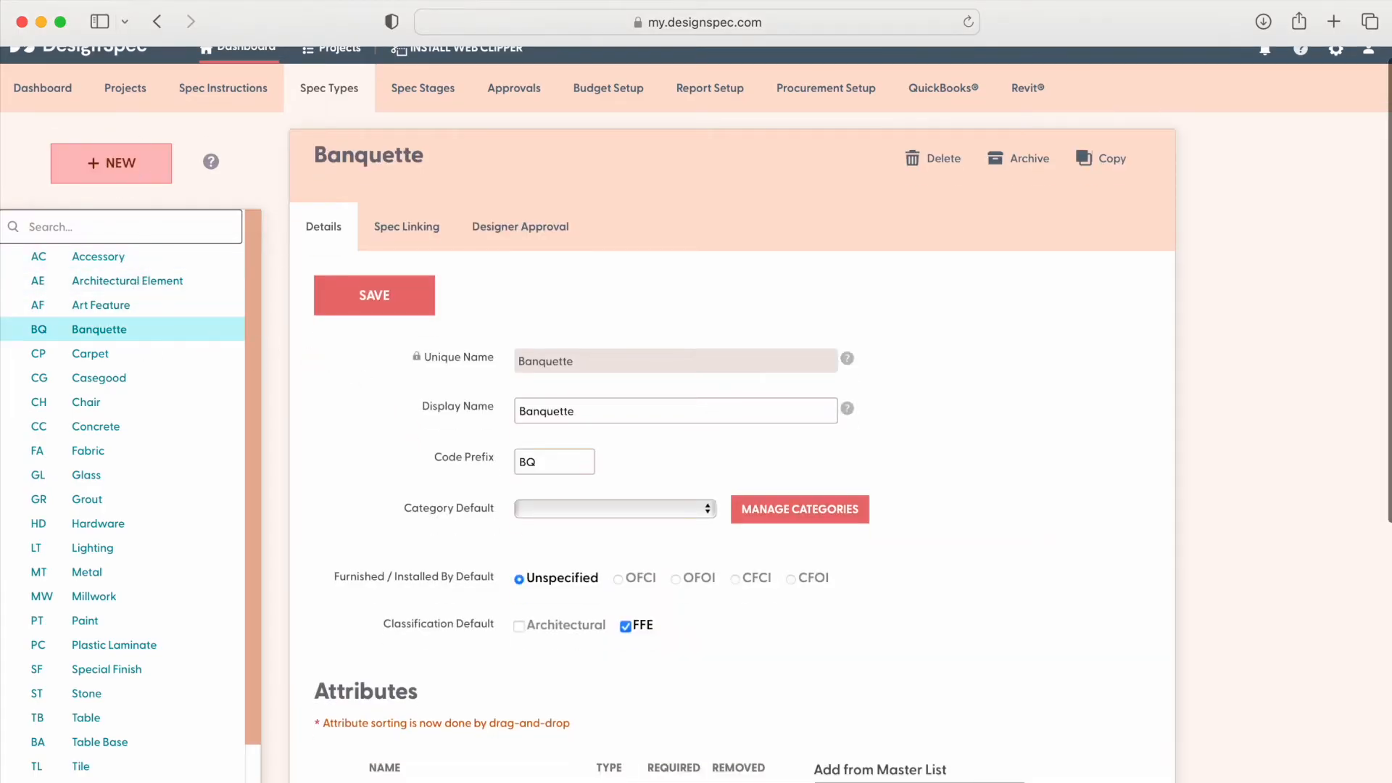
left_click(110, 162)
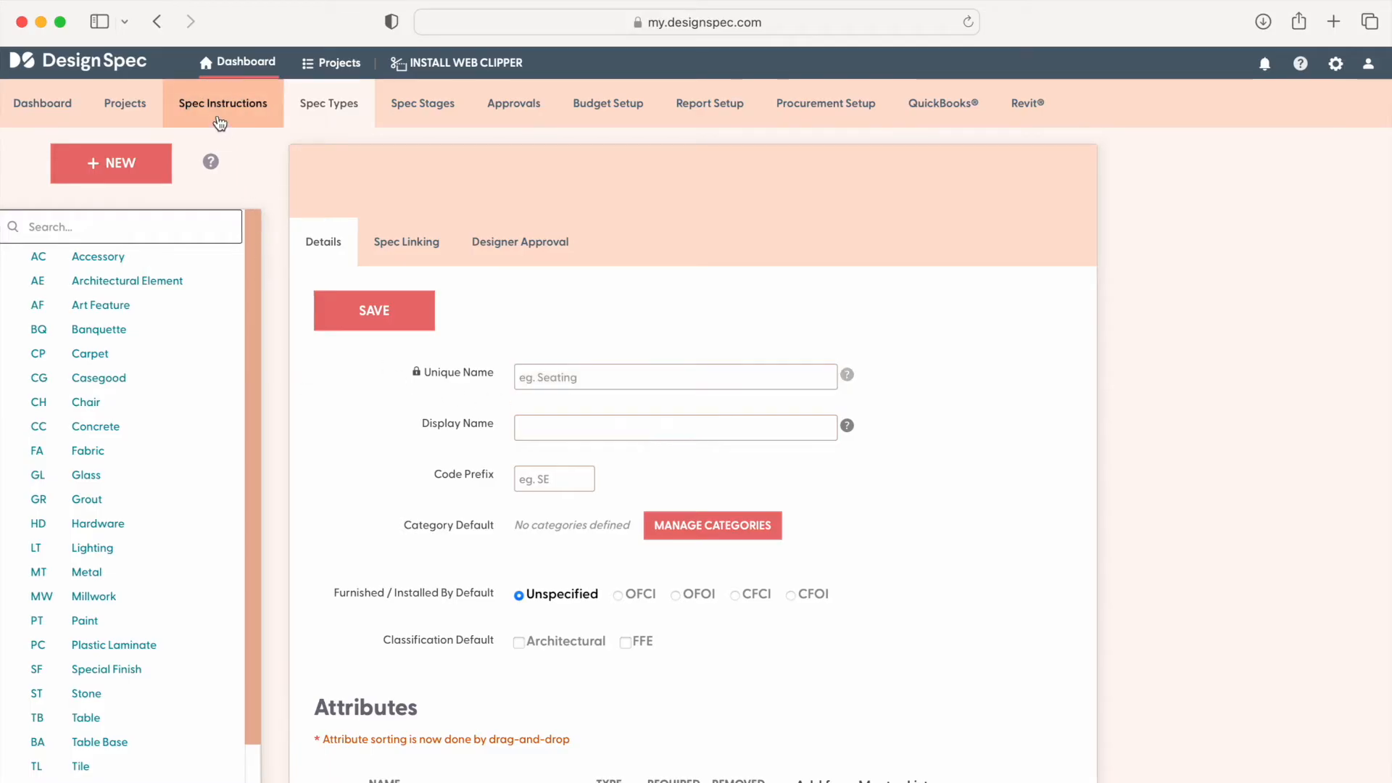
Step: In Spec Instructions, tick Banquette (BQ) Required on the rubber-bumpers instruction, then cancel the edit
left_click(223, 103)
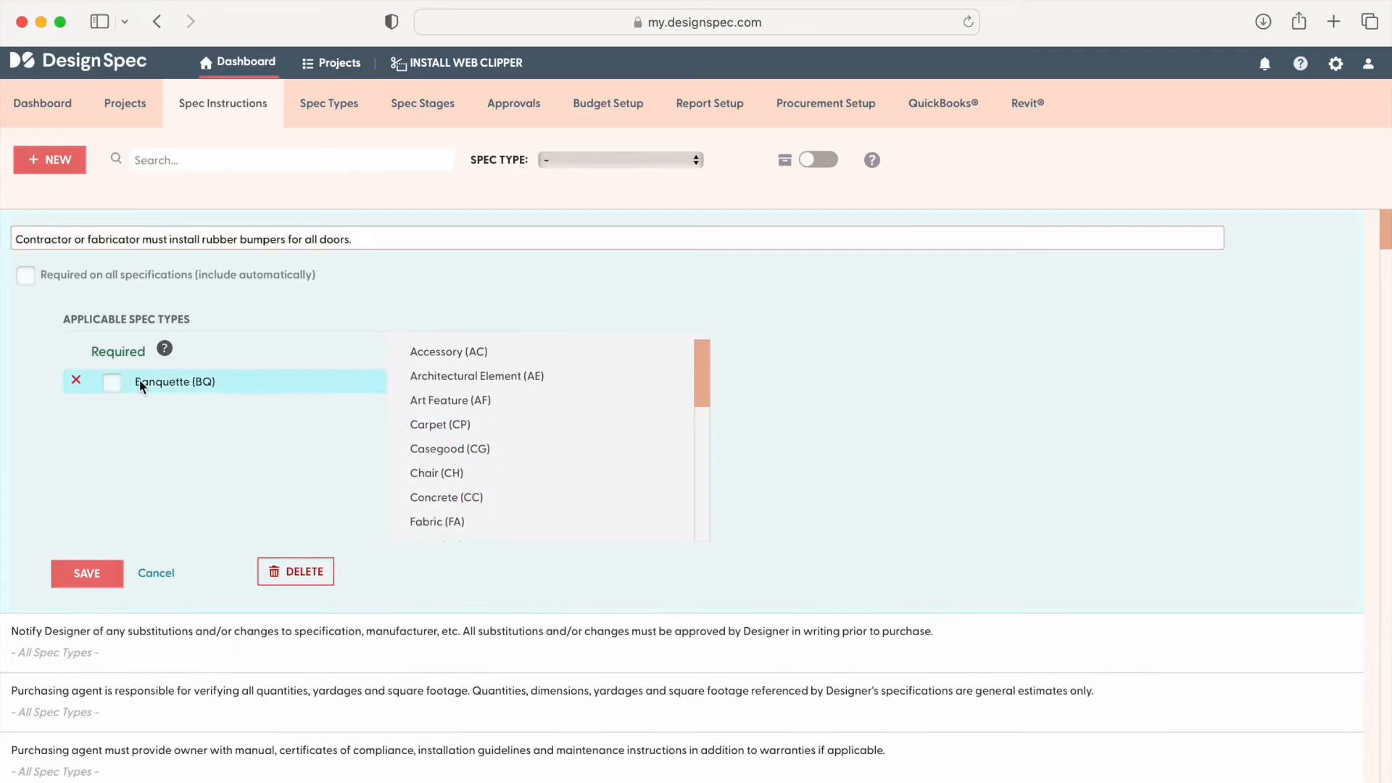
left_click(111, 381)
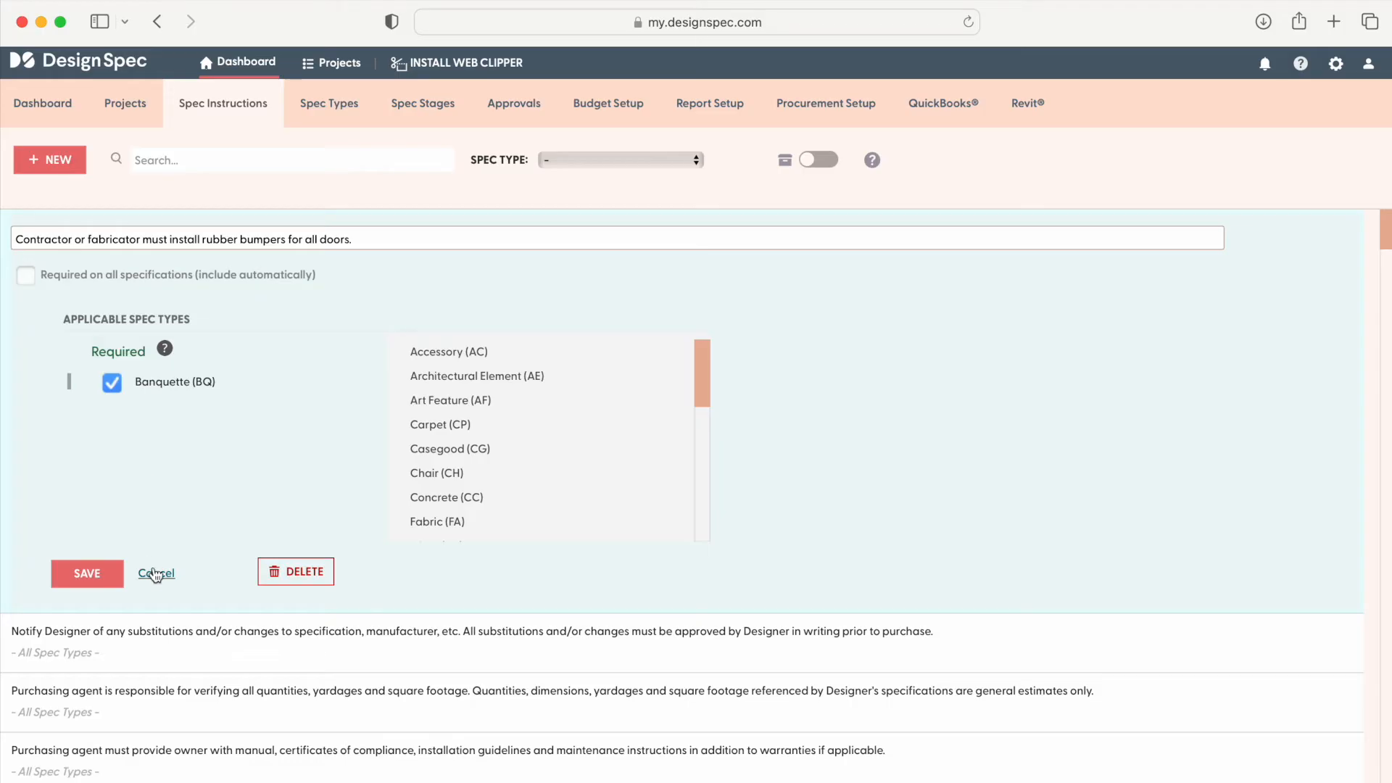
left_click(49, 159)
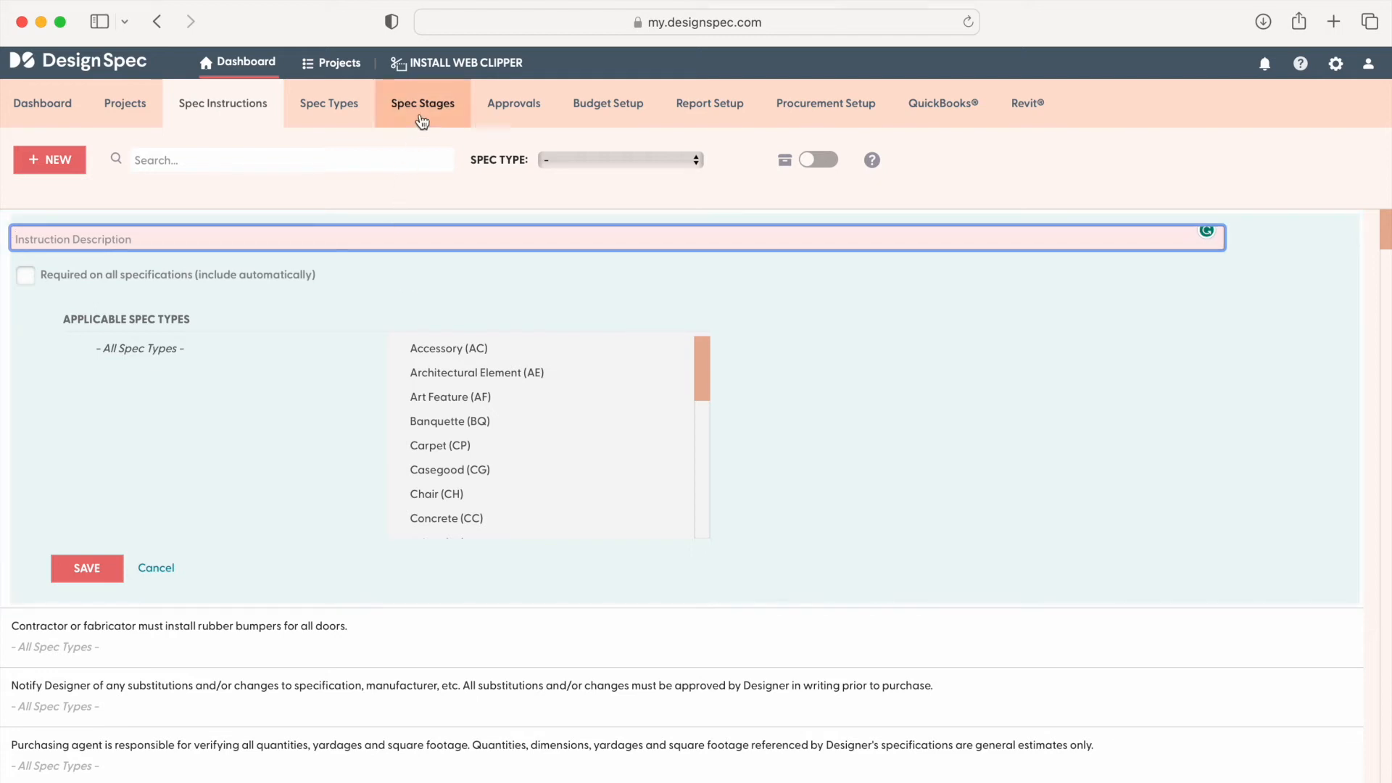
Step: Review the Spec Stages list from In Progress to Delivered, opening and closing a new stage row
left_click(422, 103)
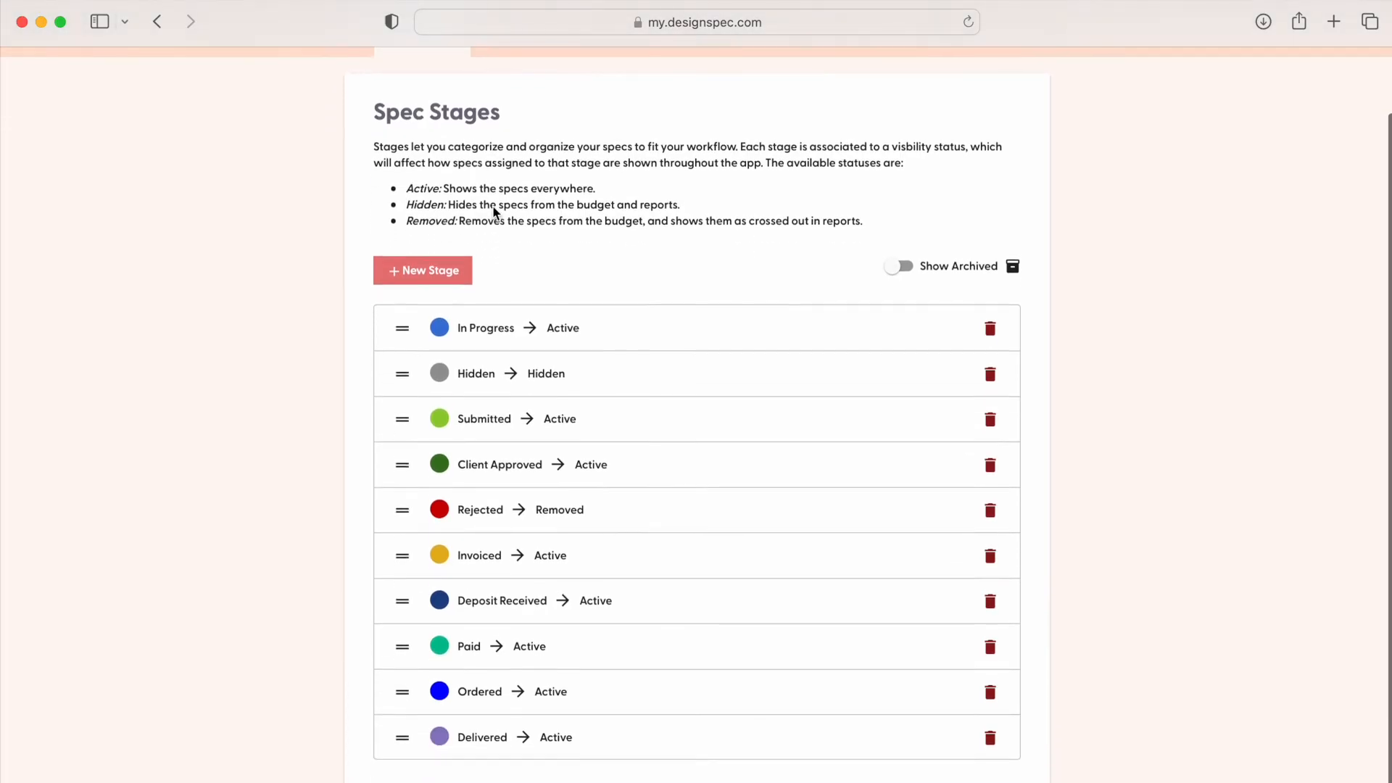
left_click_drag(402, 464, 401, 442)
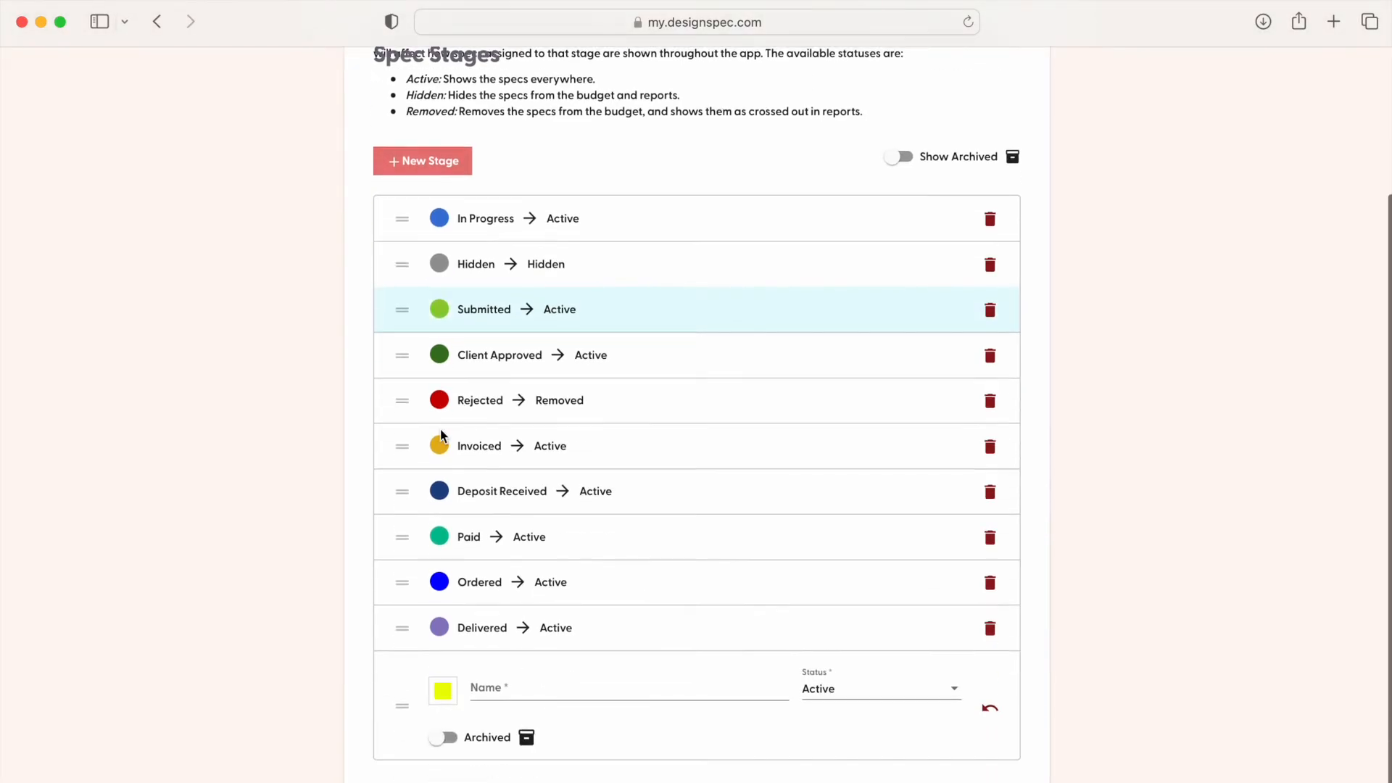
left_click(879, 689)
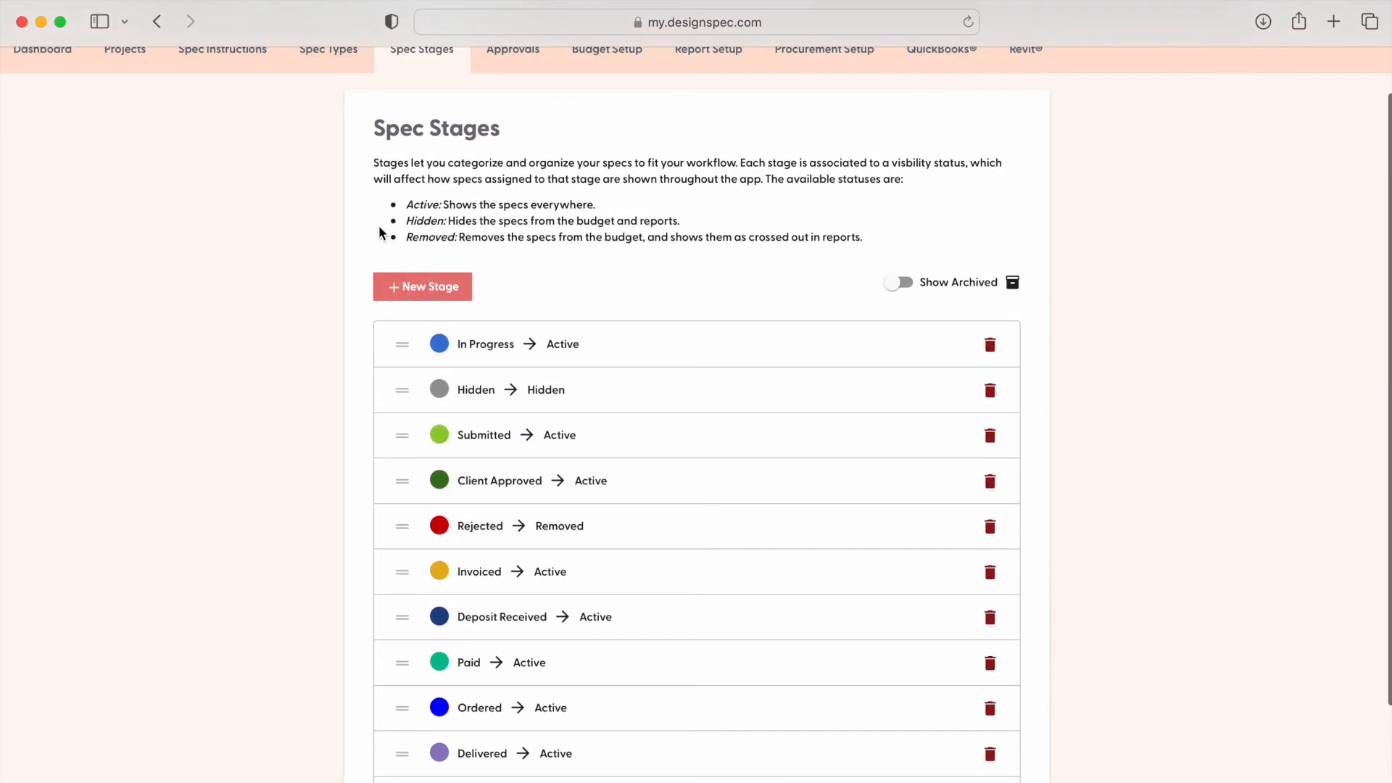
mouse_move(678, 257)
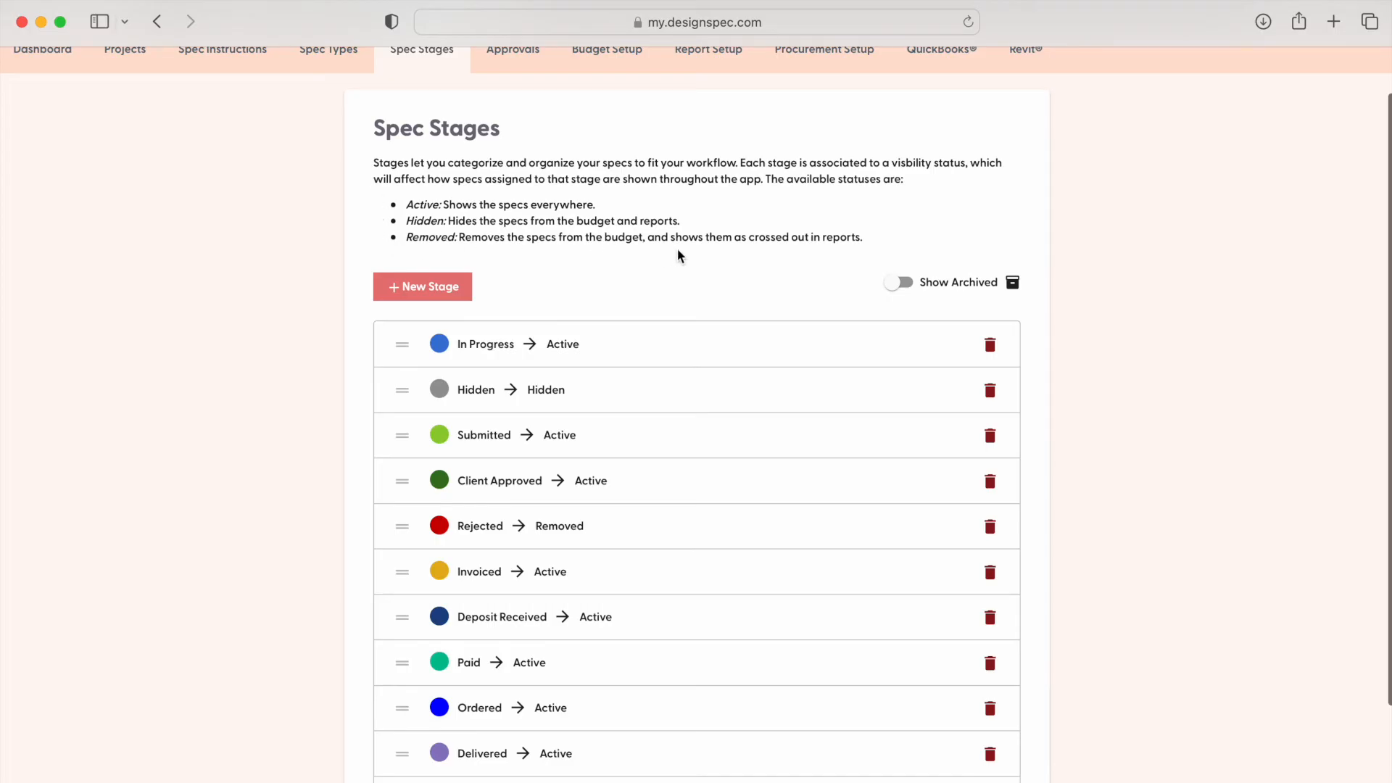
mouse_move(715, 258)
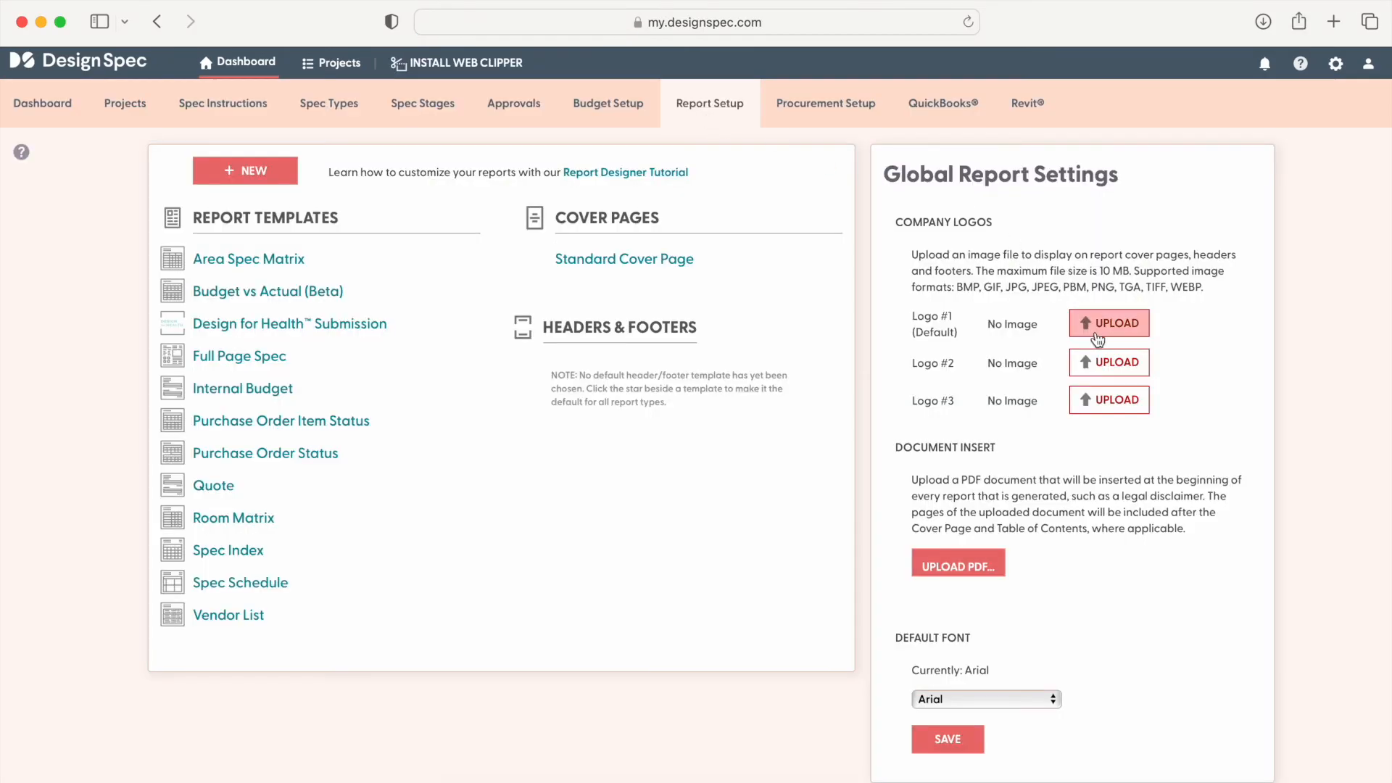
mouse_move(512, 378)
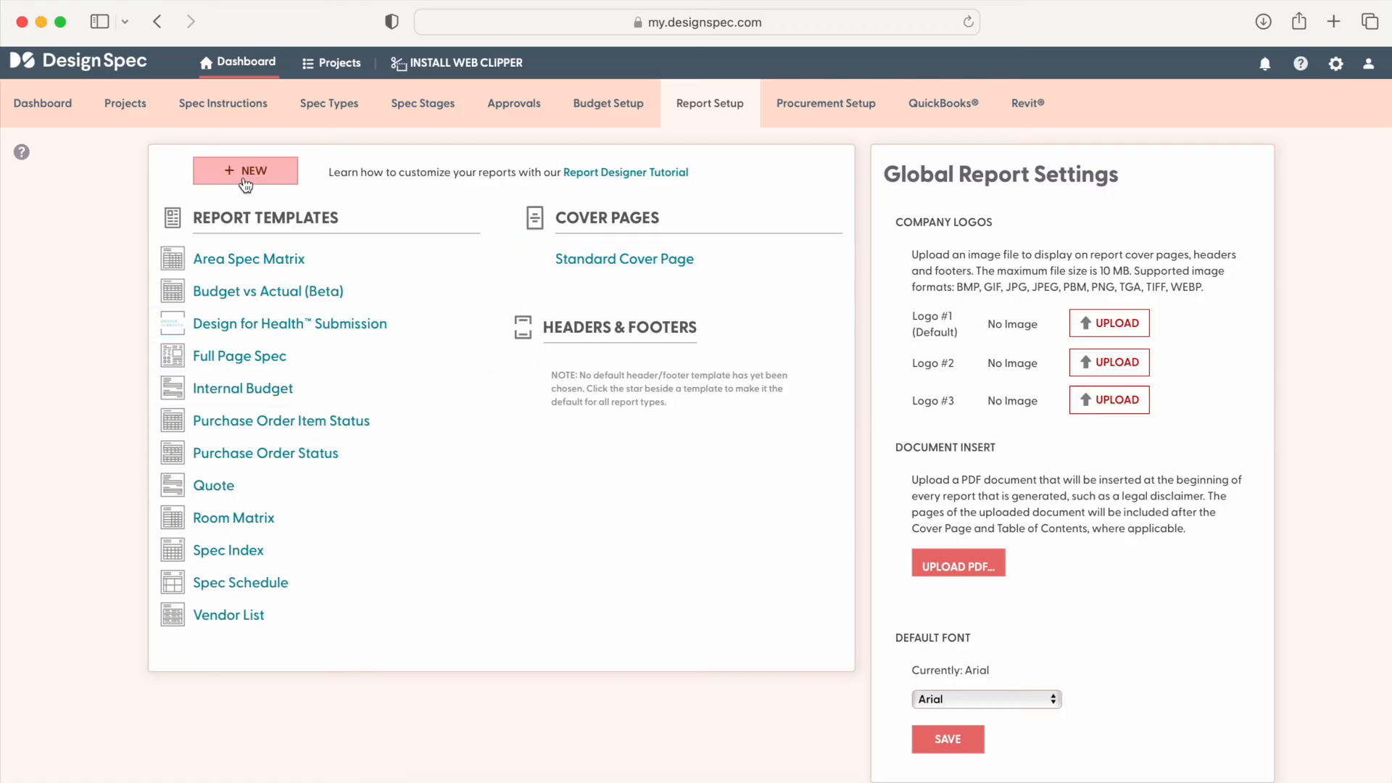
Step: Open Report Setup showing templates, cover pages, headers/footers and global report settings
left_click(245, 171)
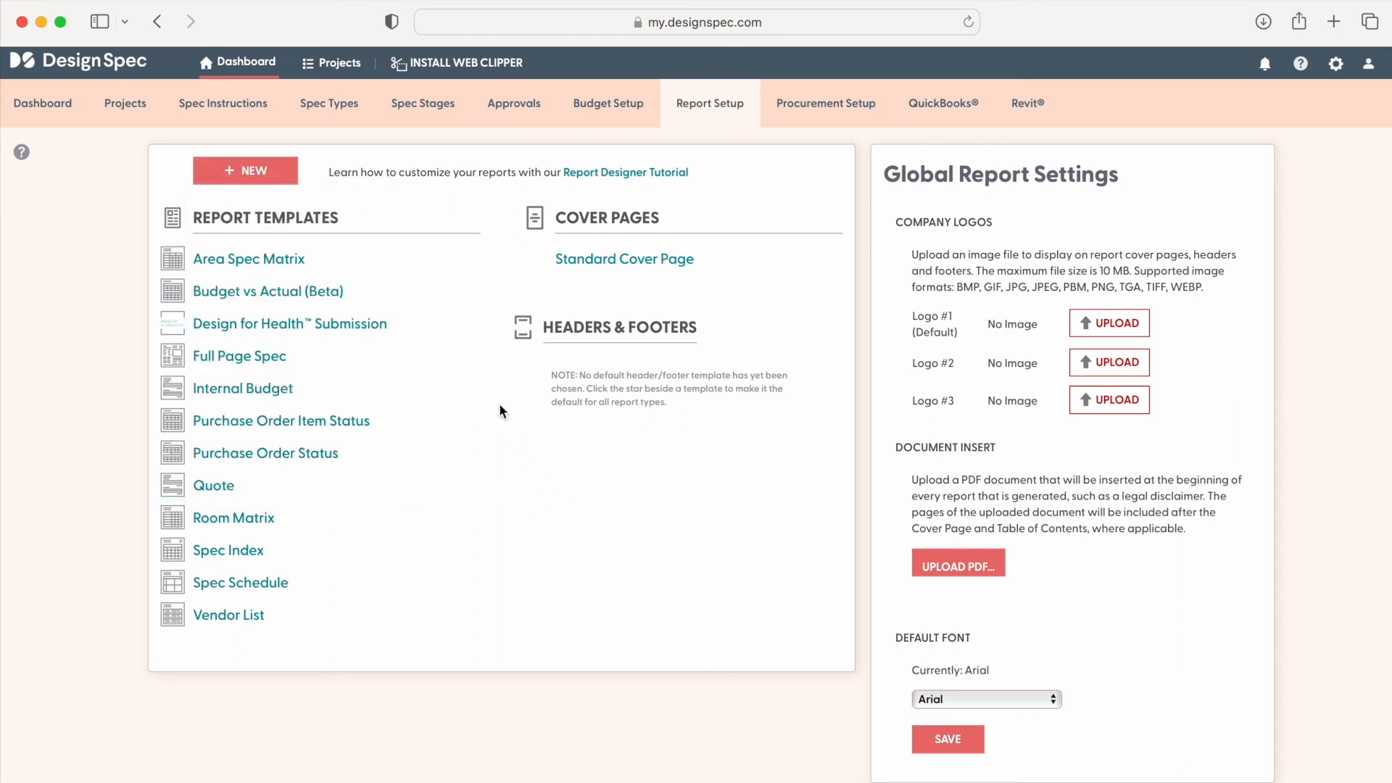
mouse_move(626, 173)
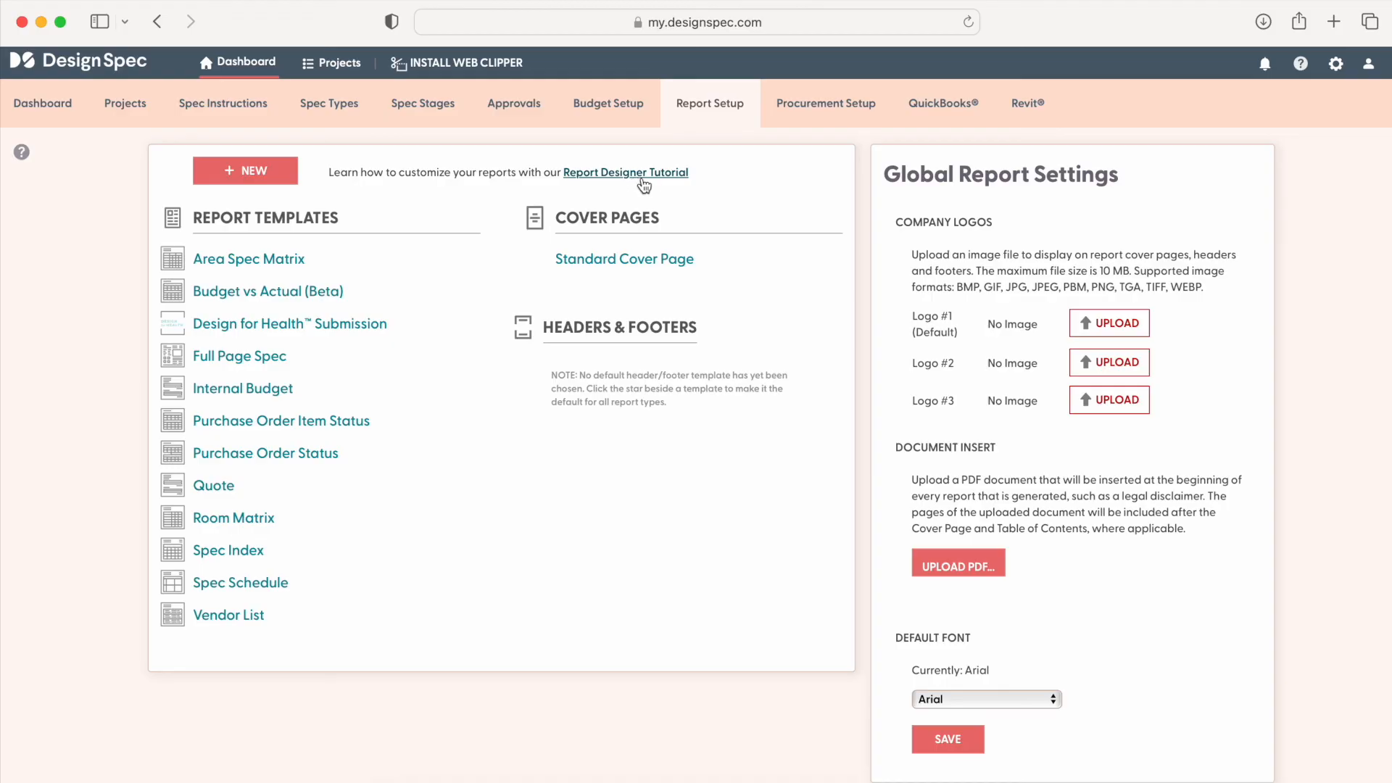
mouse_move(652, 187)
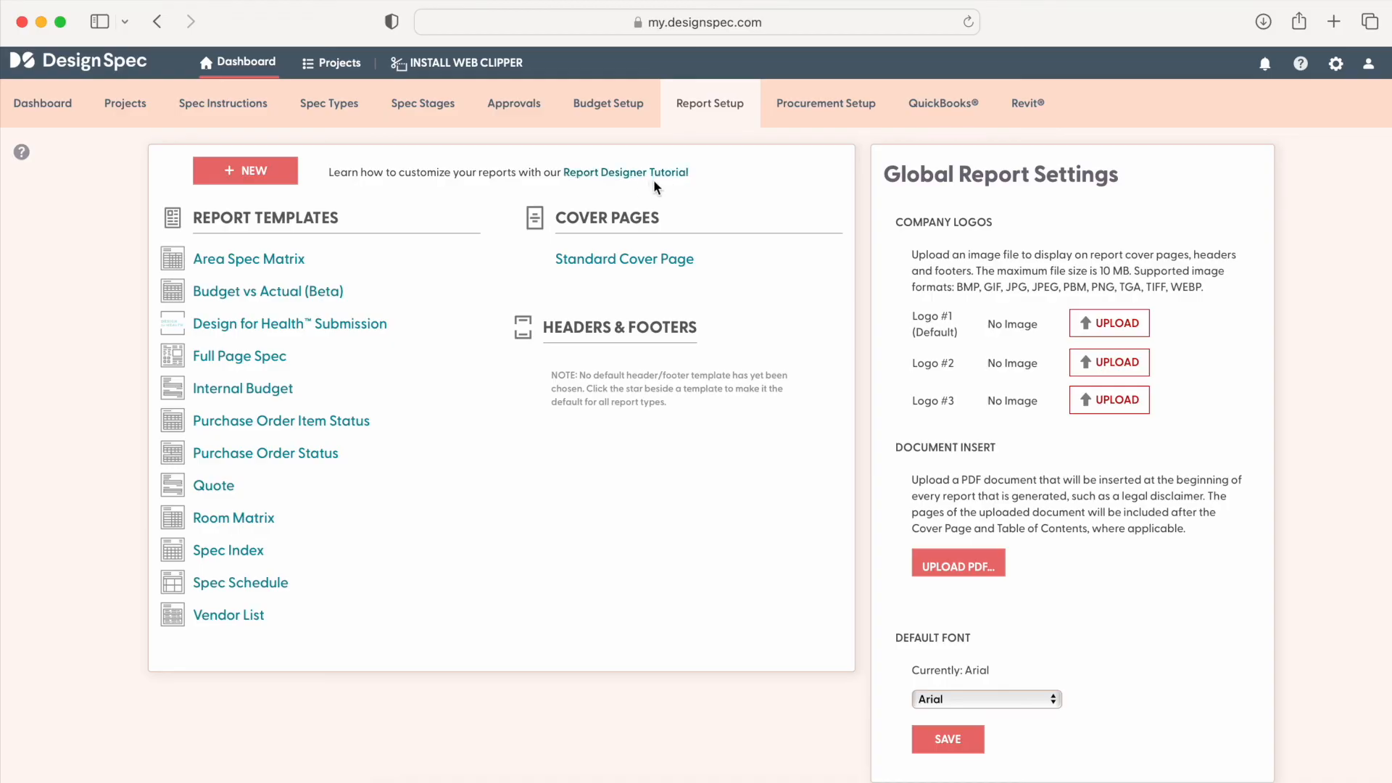